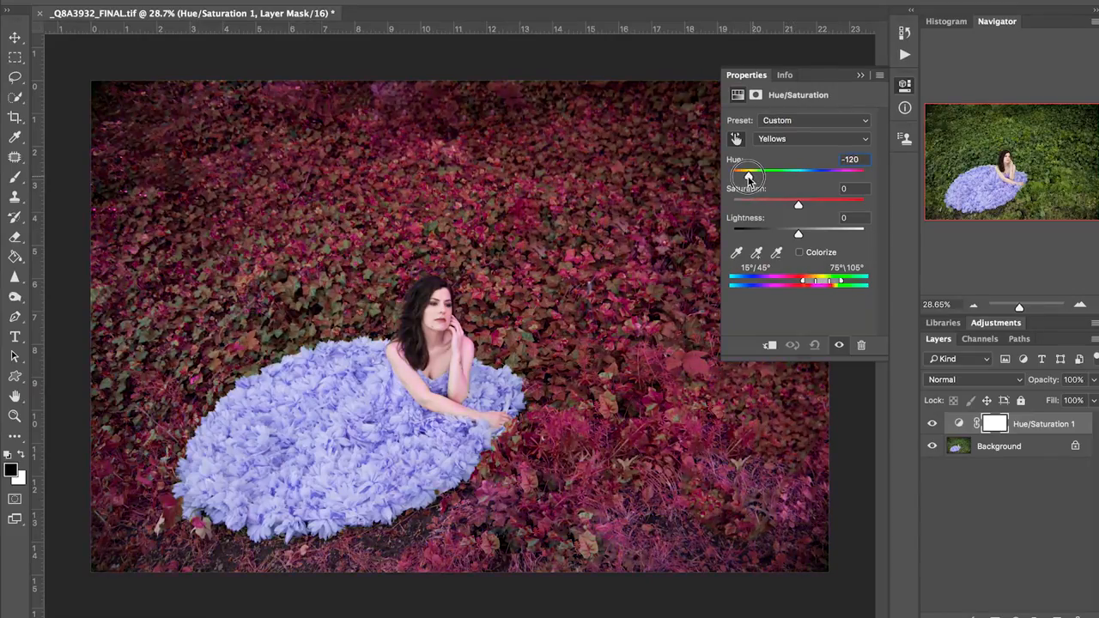
Drag the Yellows hue from -120 to +30, turning the ivy bright green.
drag(750, 170, 978, 217)
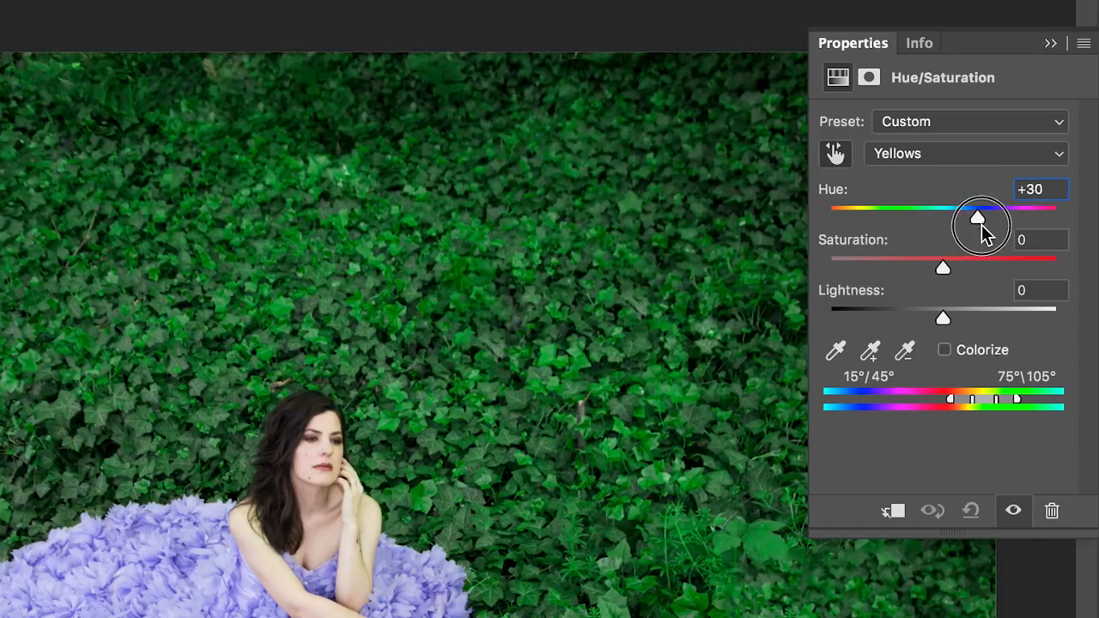
drag(978, 217, 971, 217)
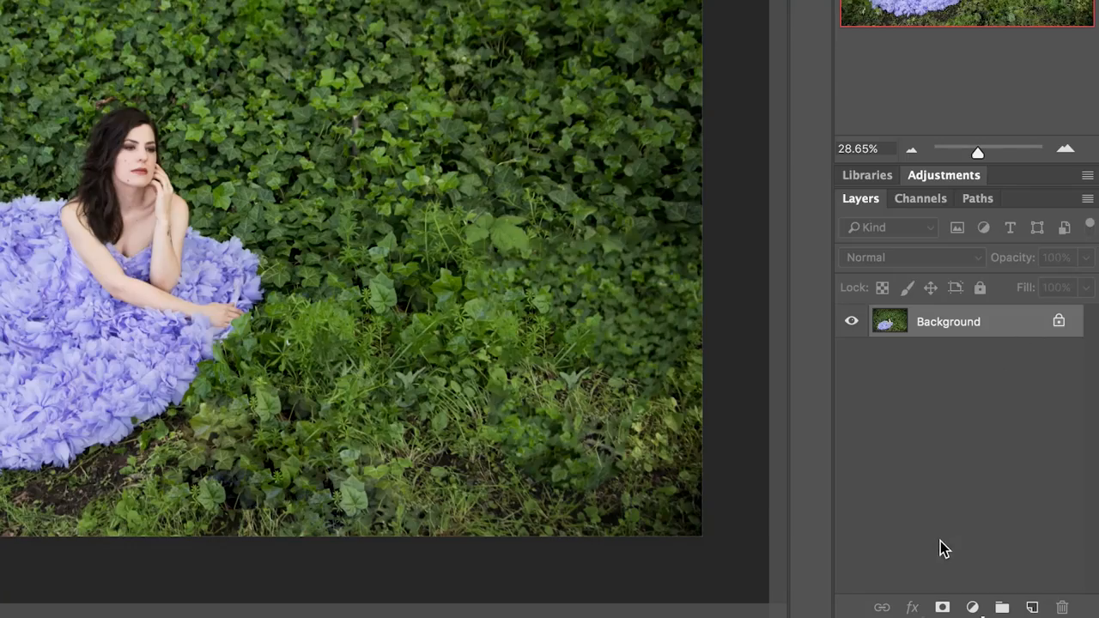
Add a Hue/Saturation adjustment layer and set its range to Yellows.
click(972, 608)
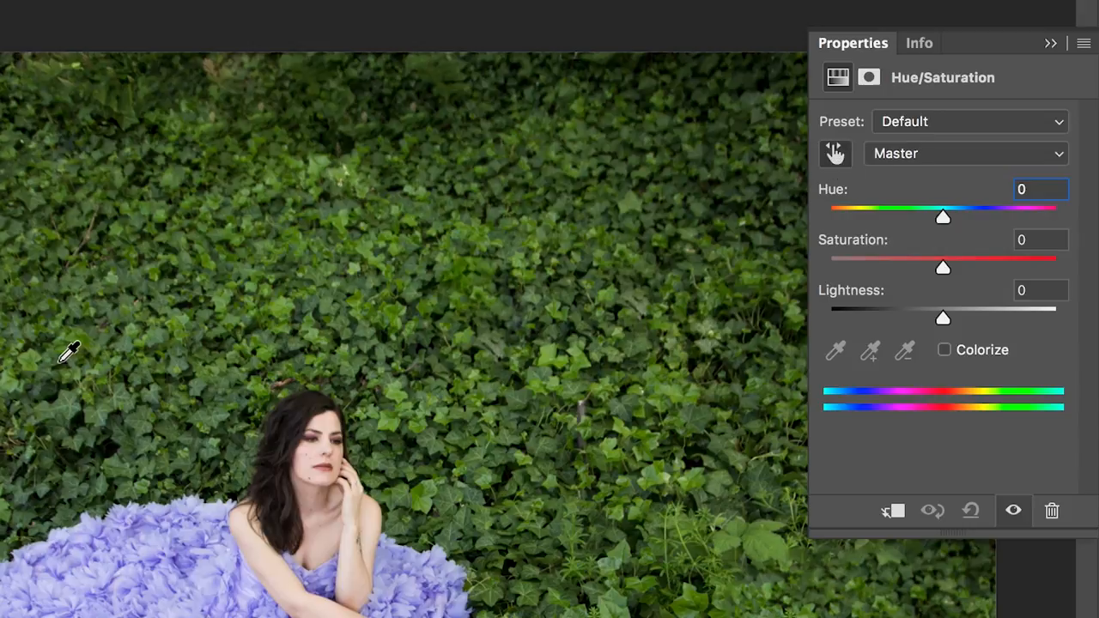
click(967, 152)
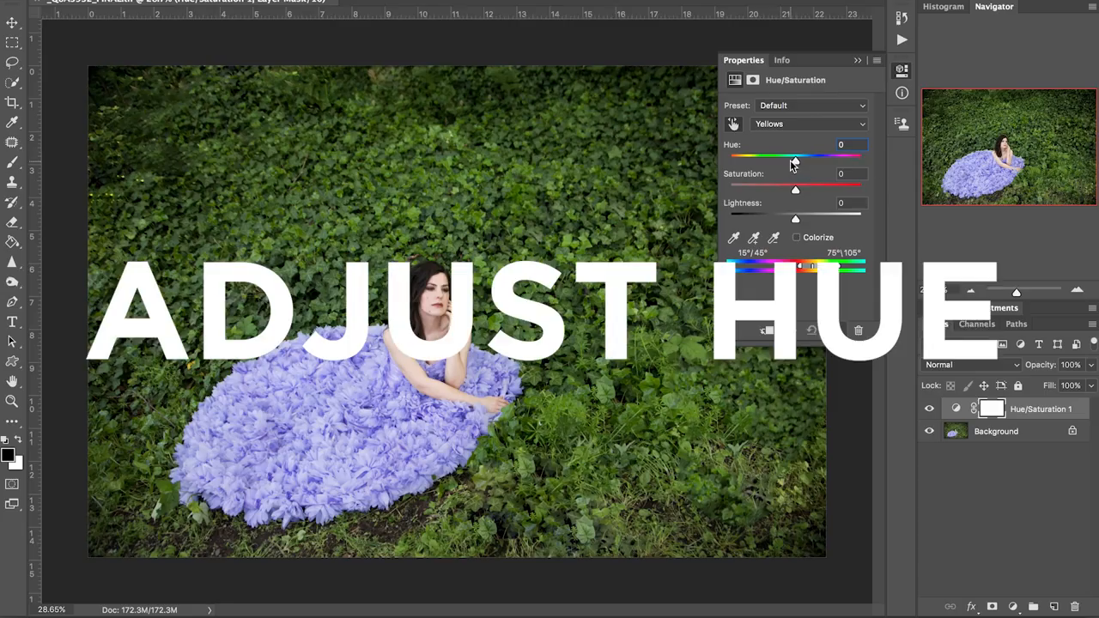
Preview Yellows hue shifts, ending at +106 so the ivy turns teal.
drag(794, 156, 745, 163)
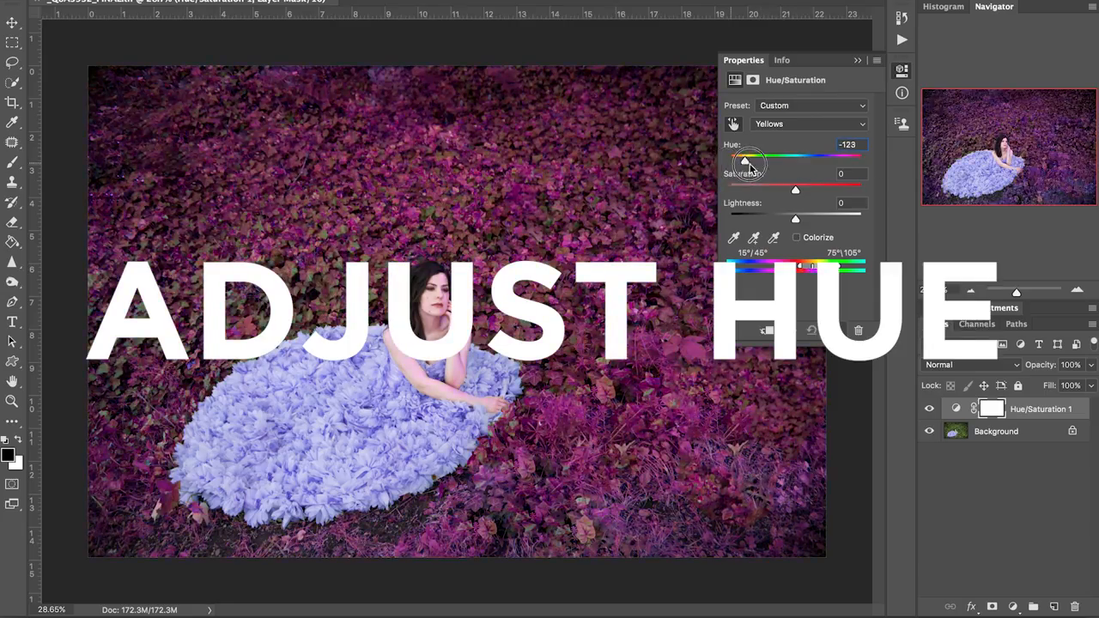
drag(745, 162, 1012, 217)
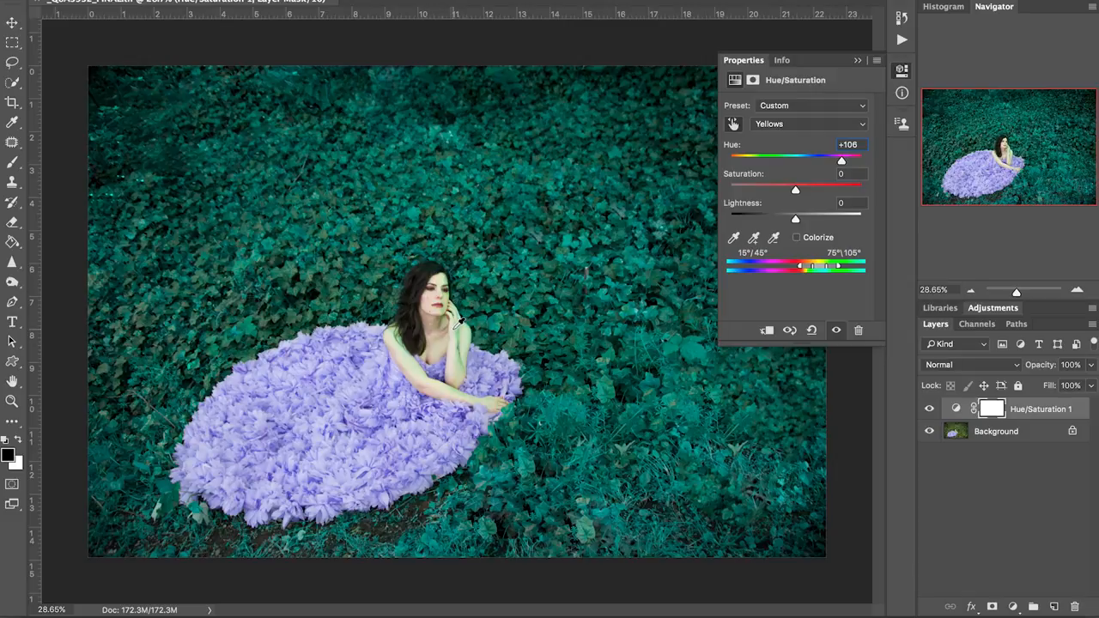
mouse_move(863, 275)
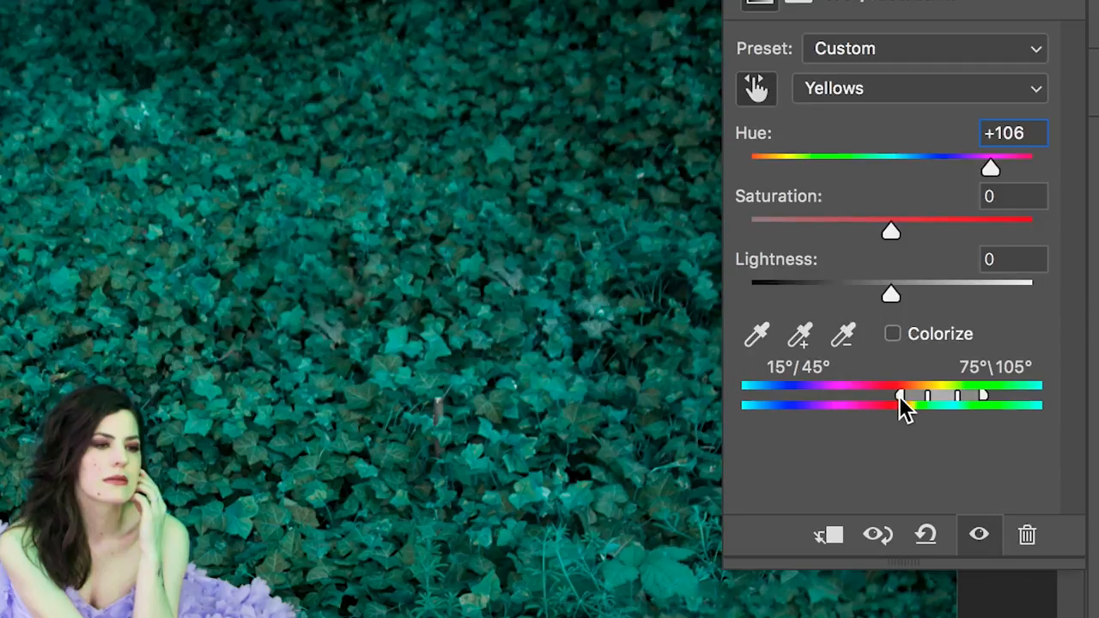
Narrow the Yellows range to 43°/51°–75°/119° and set hue to +54.
drag(900, 396, 926, 396)
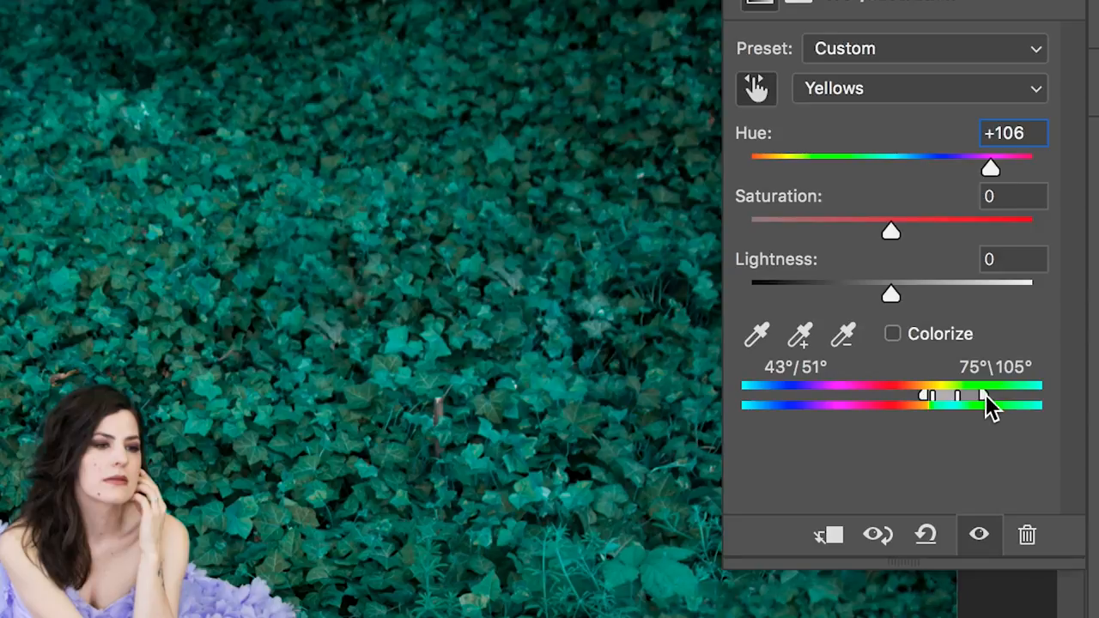
drag(983, 398, 994, 398)
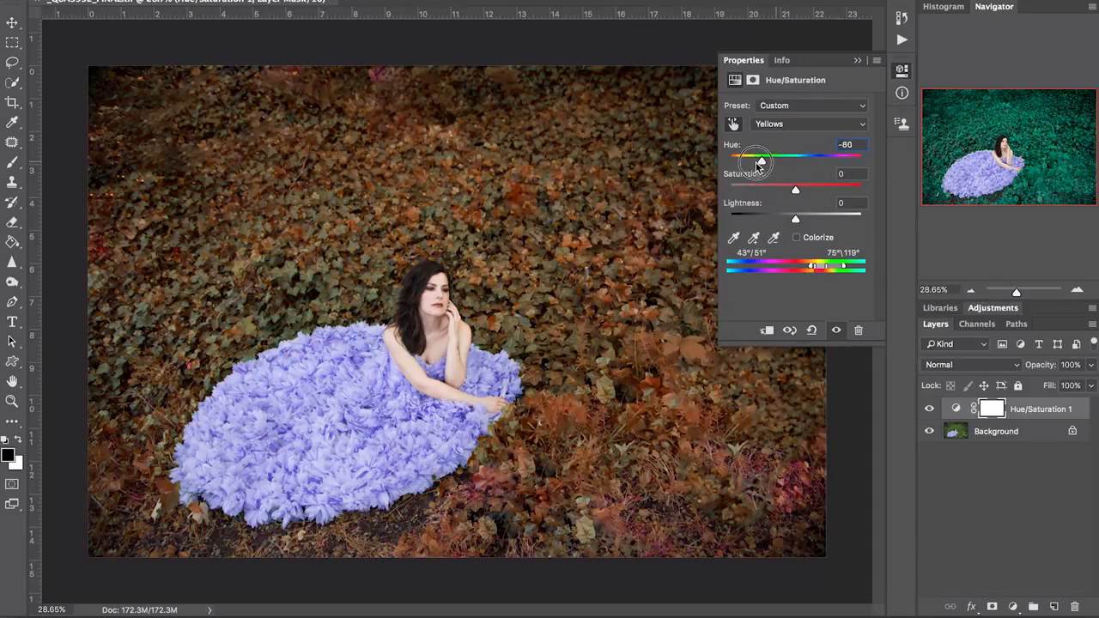
drag(758, 161, 829, 161)
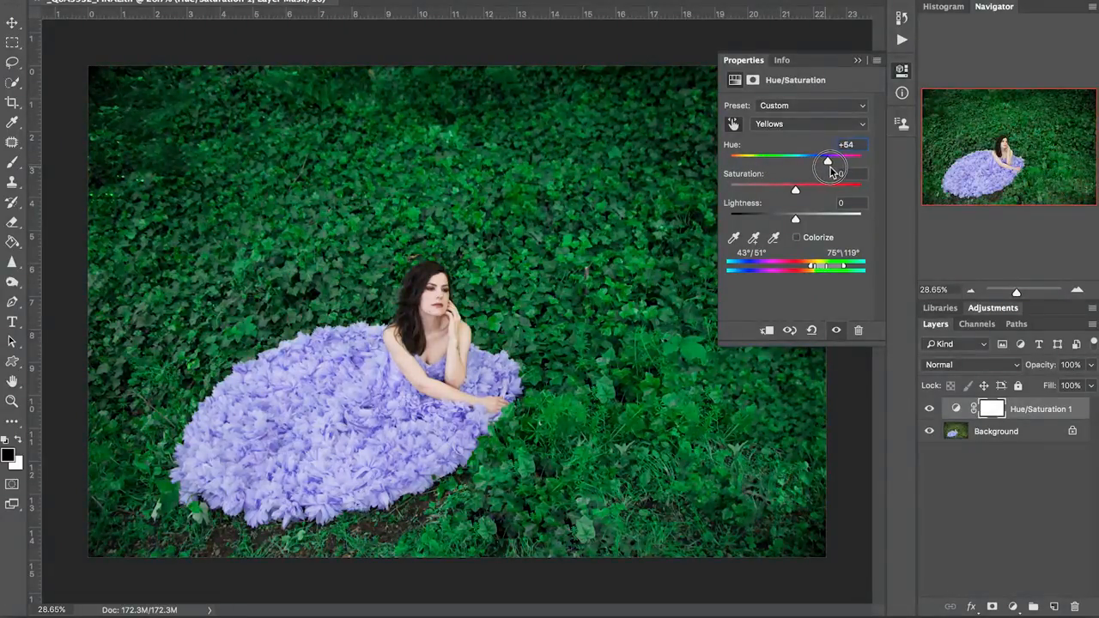